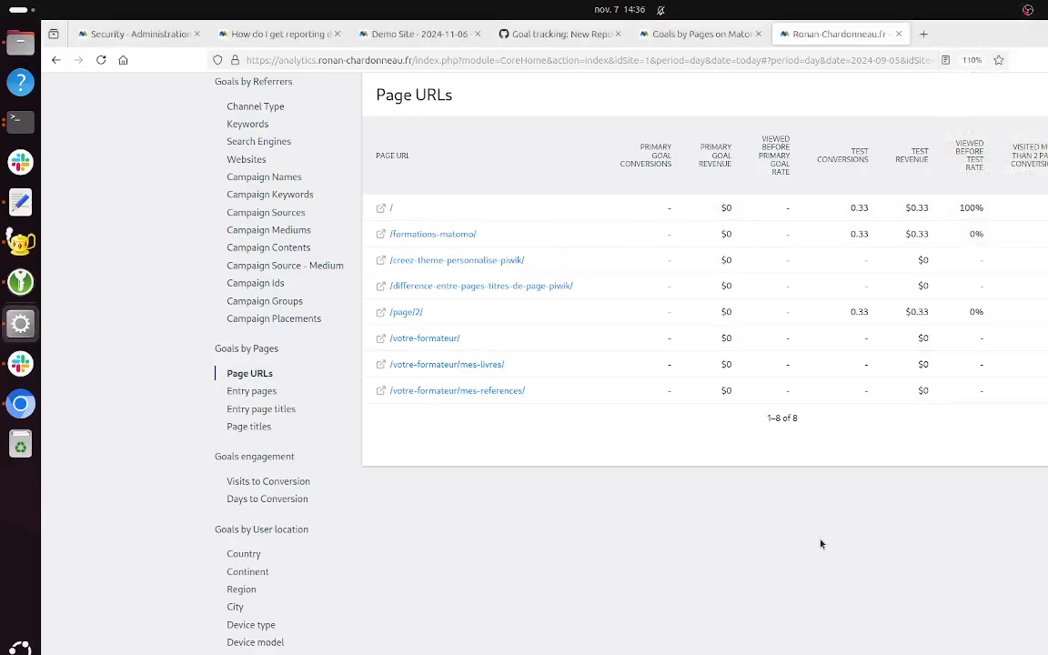
pyautogui.moveTo(805, 535)
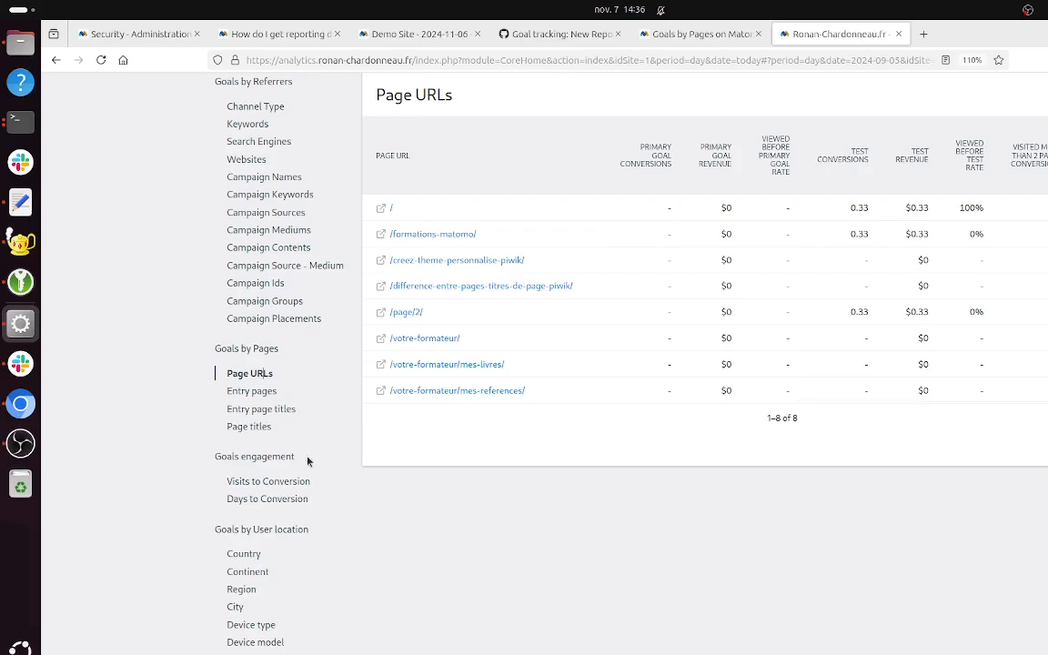
# Step: Break goal conversions down by Channel Type: Search Engines 5, Direct Entry 2, Websites 1
pyautogui.scroll(3)
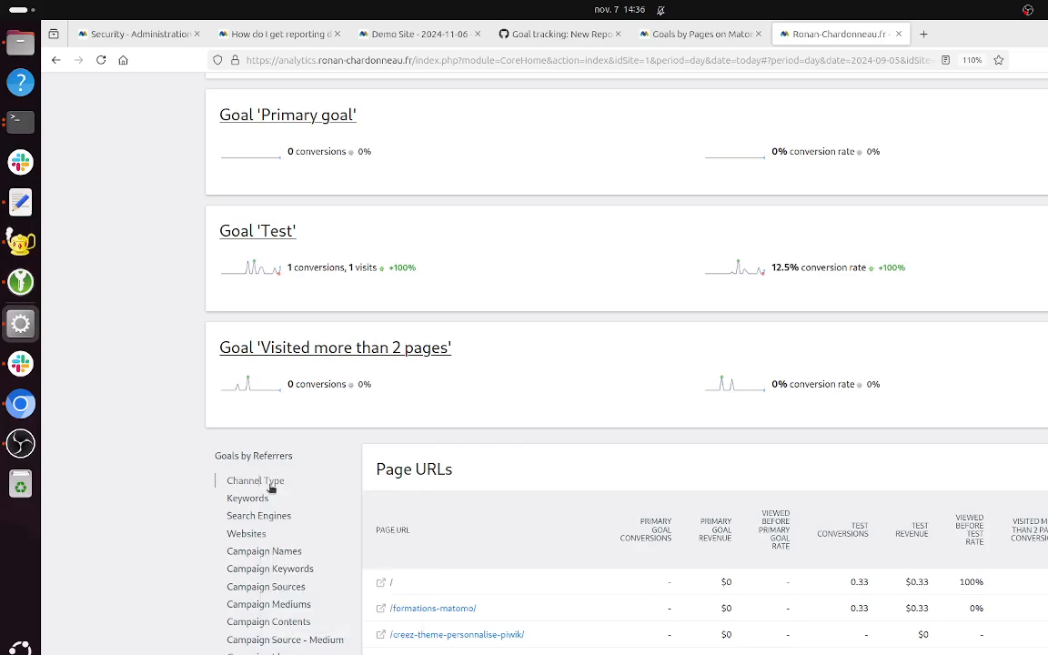
pyautogui.click(255, 481)
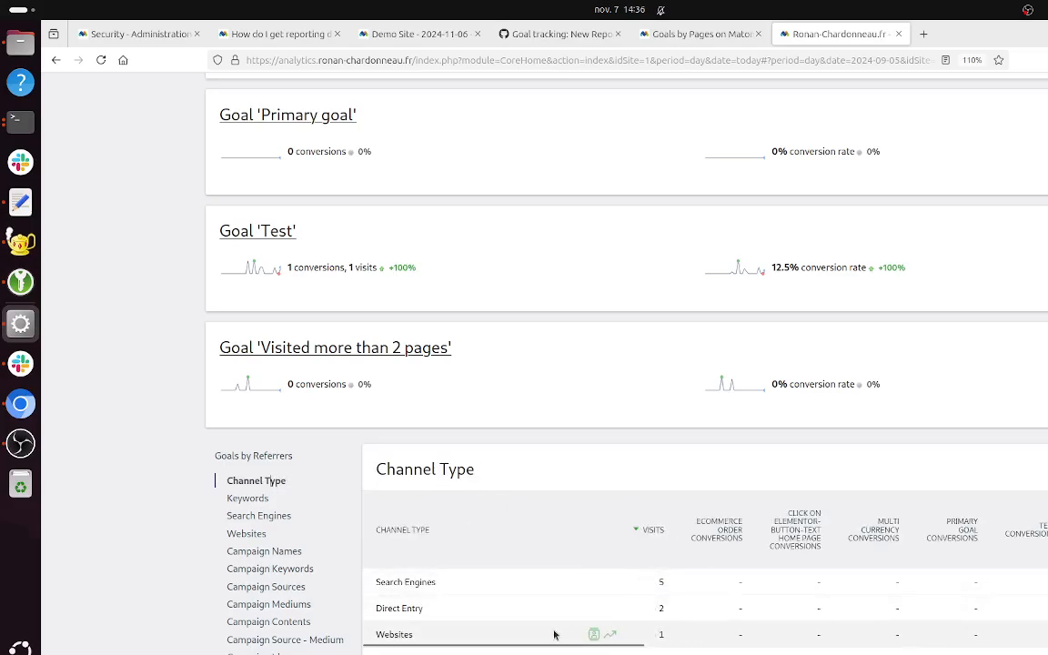
pyautogui.moveTo(1026, 603)
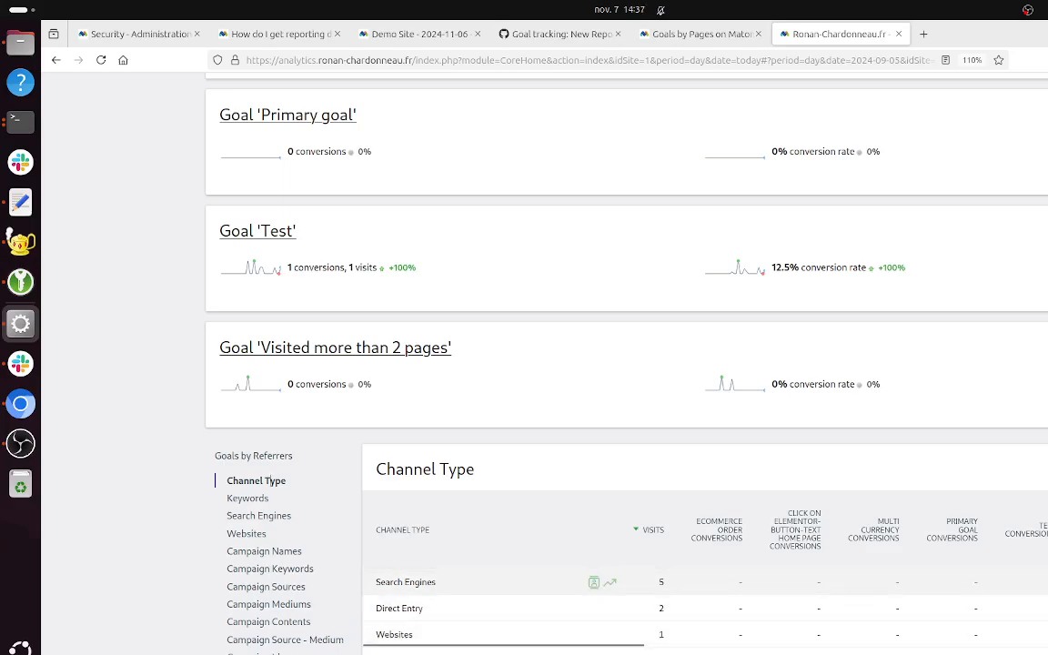
pyautogui.moveTo(698, 579)
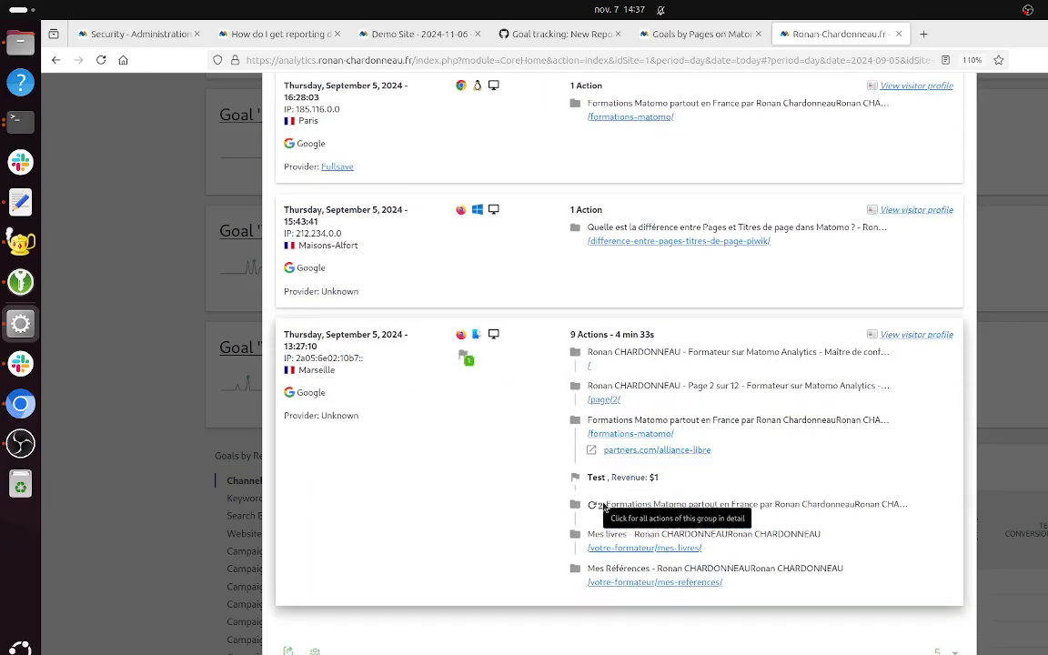
pyautogui.scroll(-3)
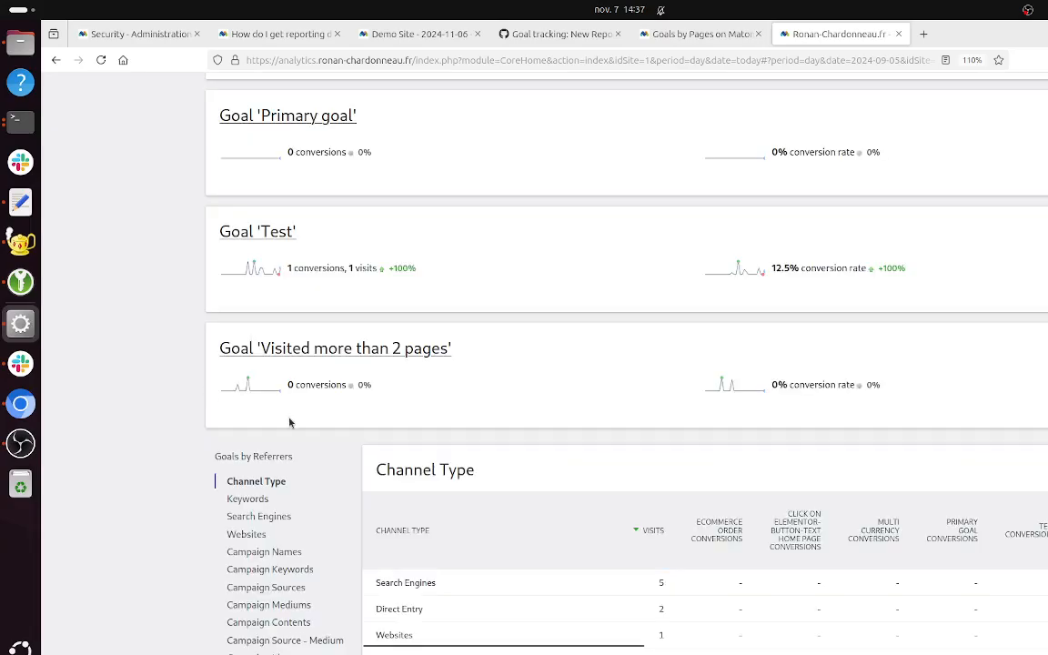
pyautogui.scroll(-3)
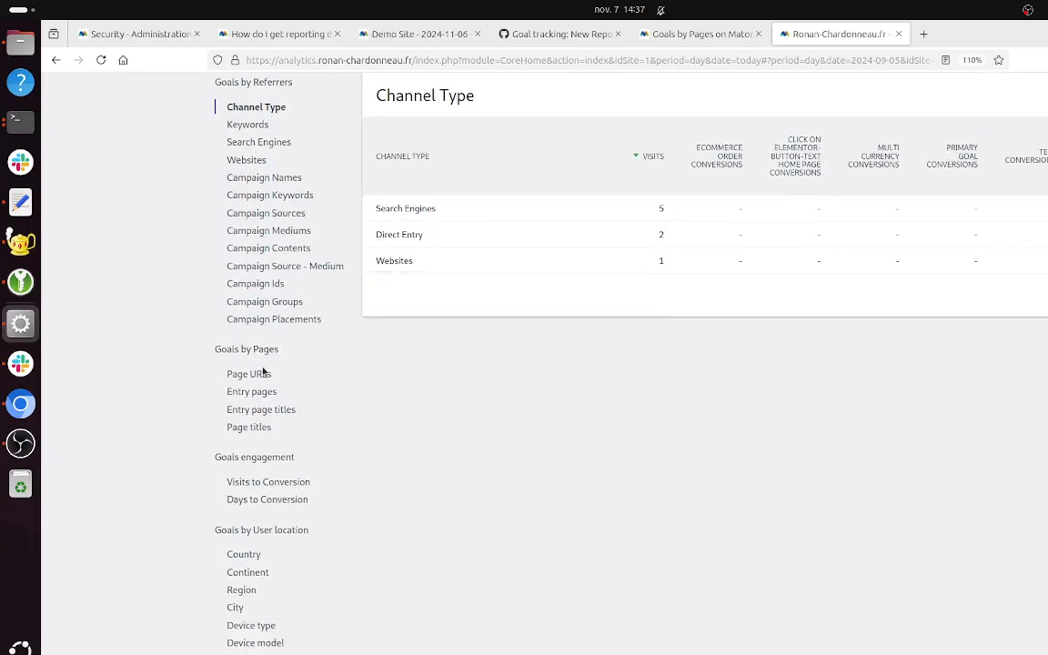
# Step: Switch the goals report back to Page URLs, listing 8 pages with 0.33 Test conversions
pyautogui.click(247, 373)
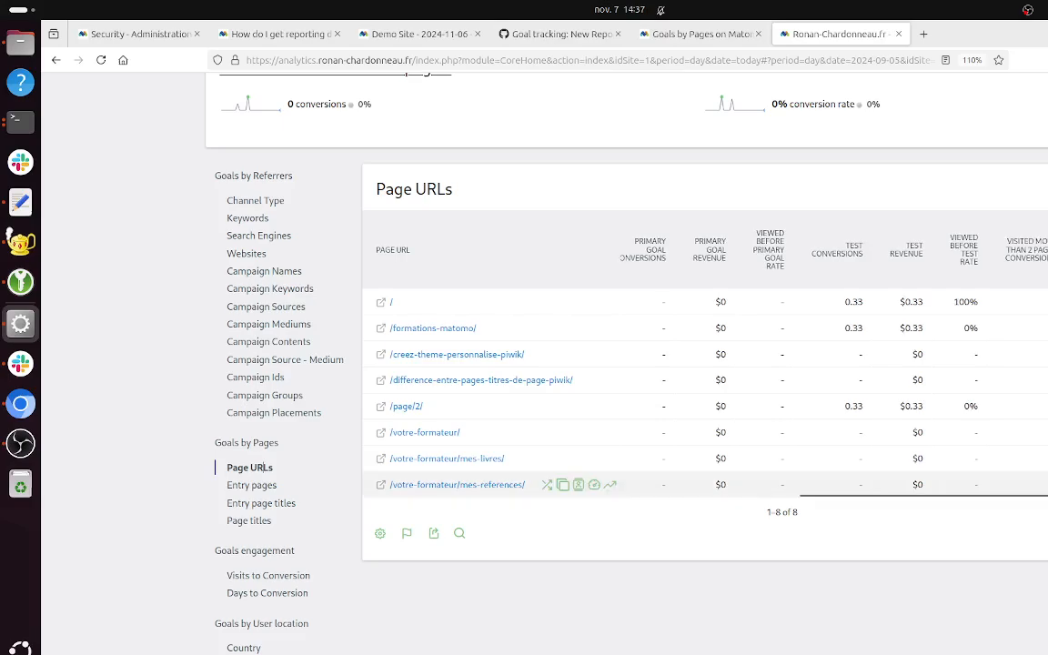
pyautogui.moveTo(819, 418)
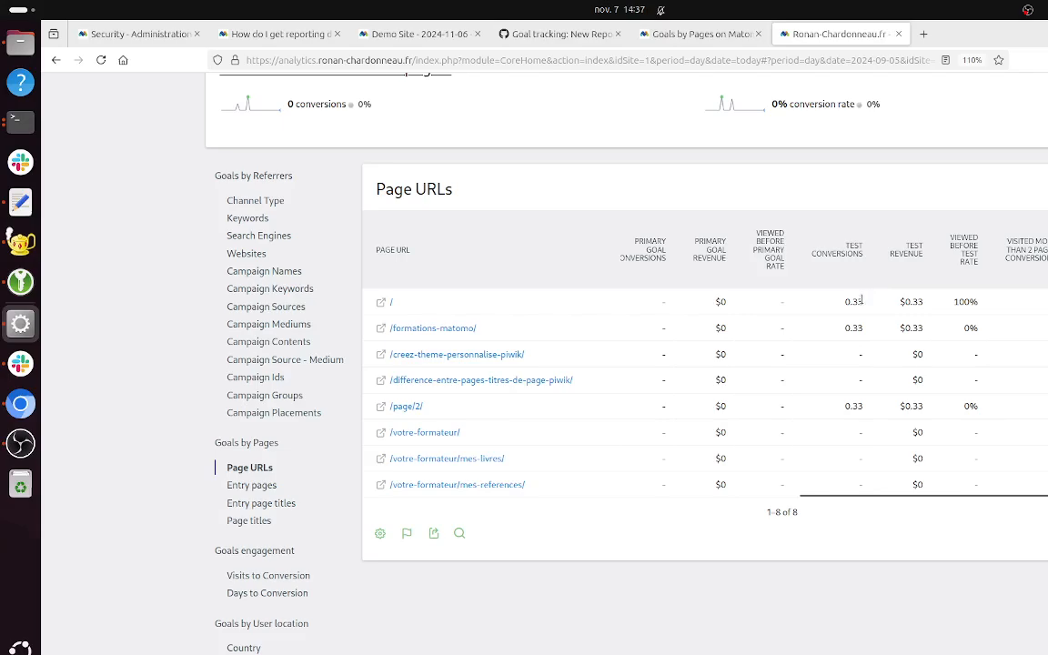
pyautogui.moveTo(473, 302)
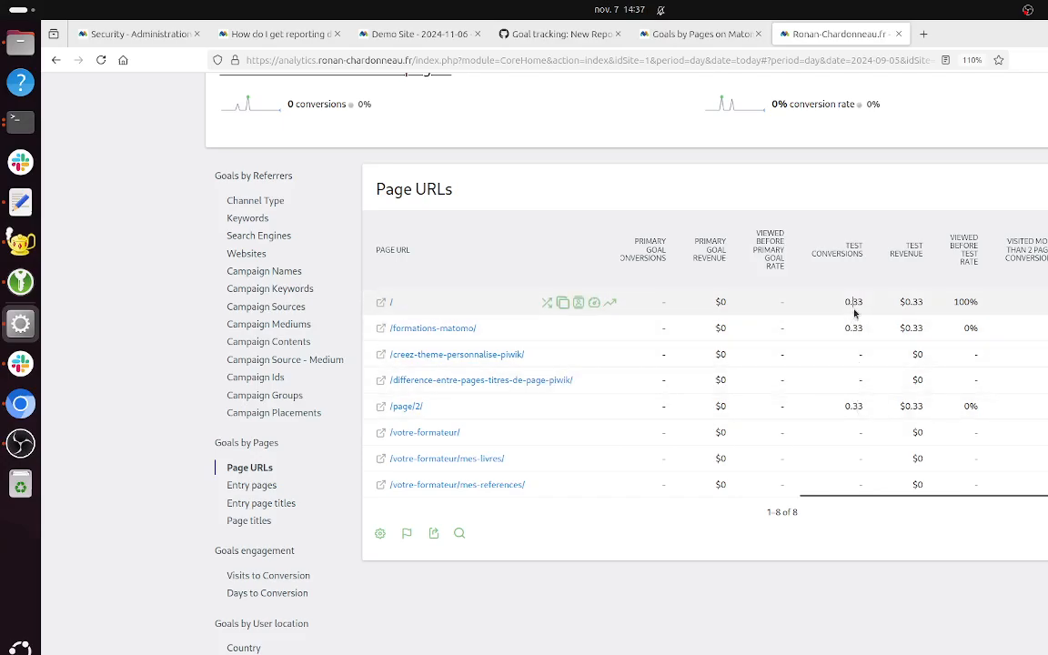
pyautogui.moveTo(871, 316)
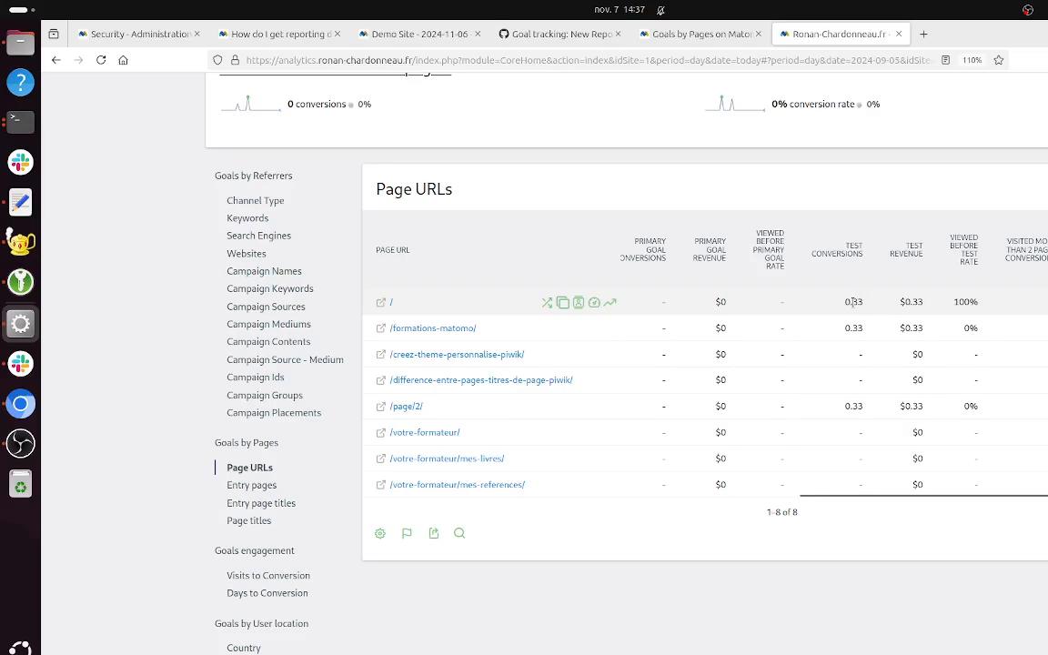
pyautogui.moveTo(855, 317)
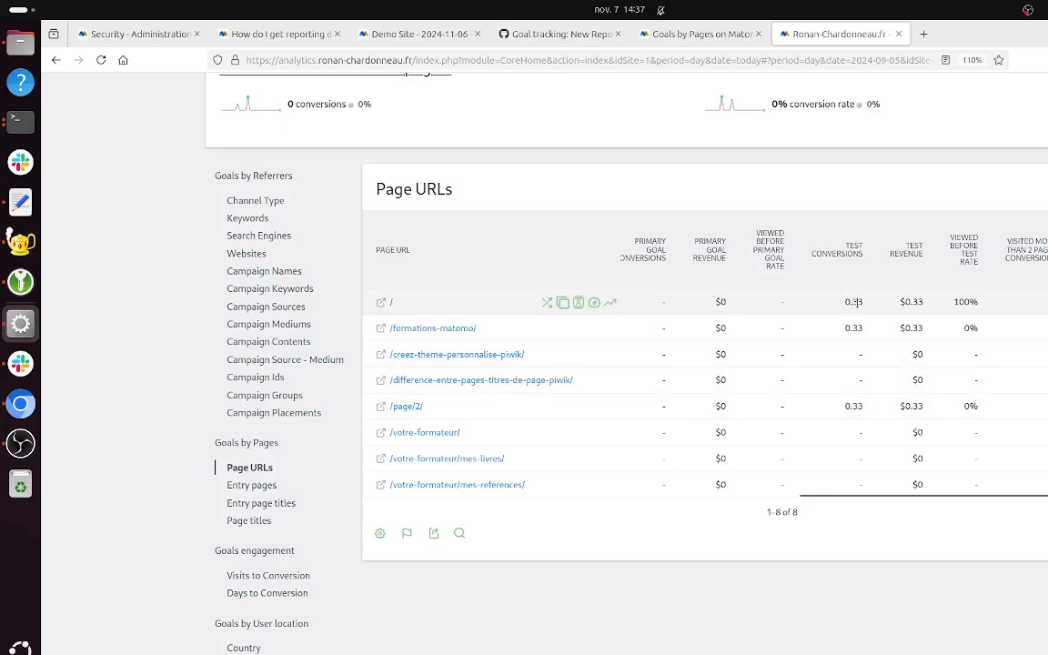
pyautogui.moveTo(863, 402)
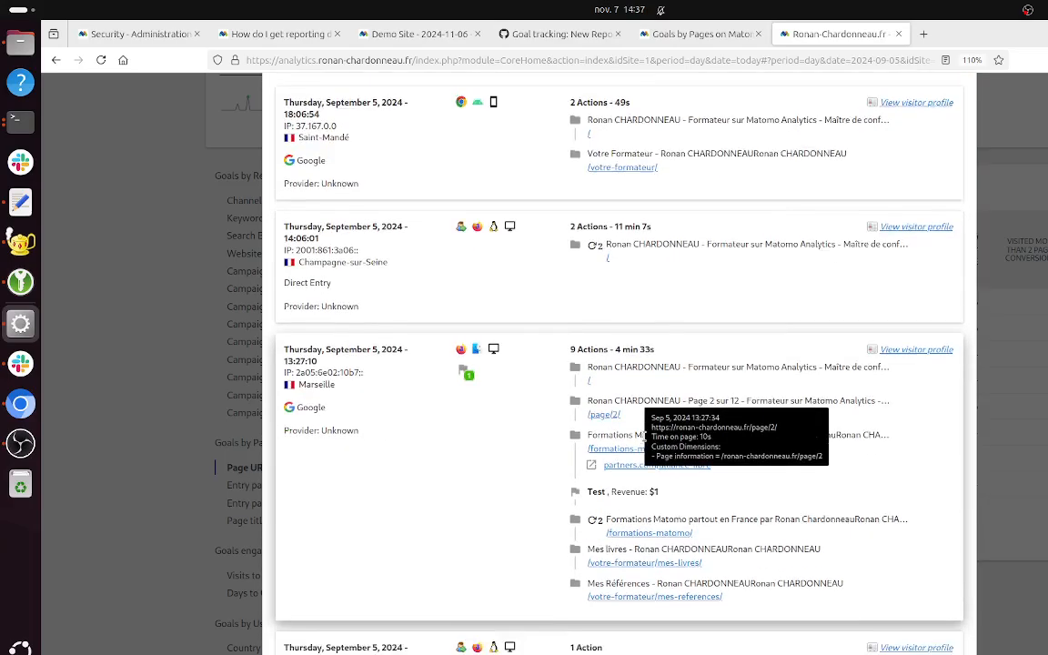
# Step: Close the visitor log and break conversions down by Entry pages (4 pages, top with 4 entrances)
pyautogui.scroll(-3)
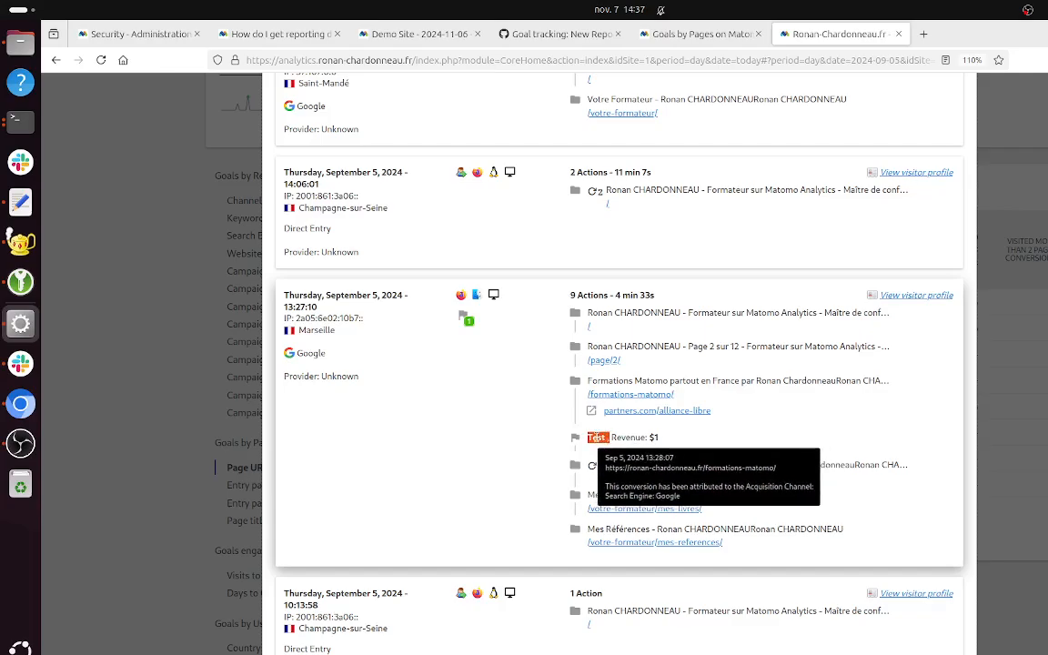
pyautogui.moveTo(571, 397)
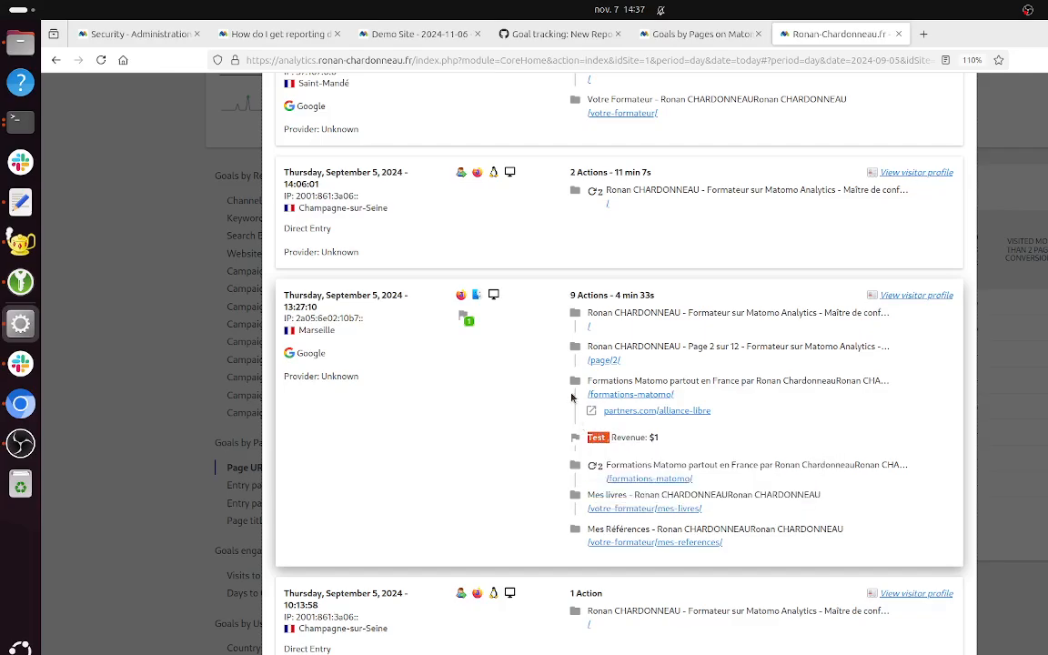
pyautogui.moveTo(602, 362)
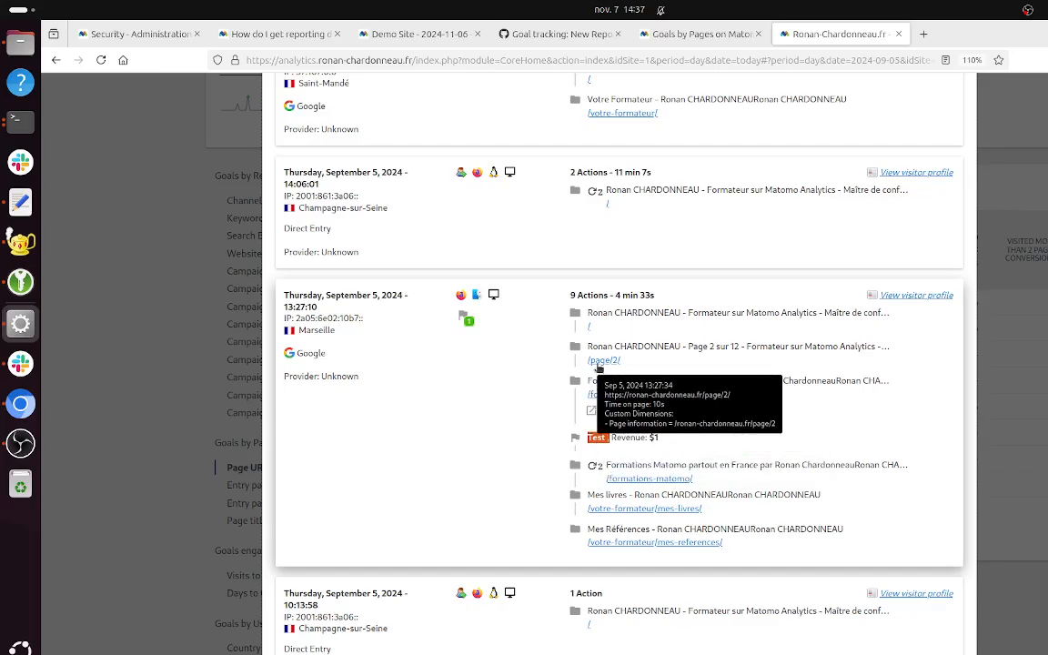
pyautogui.moveTo(540, 437)
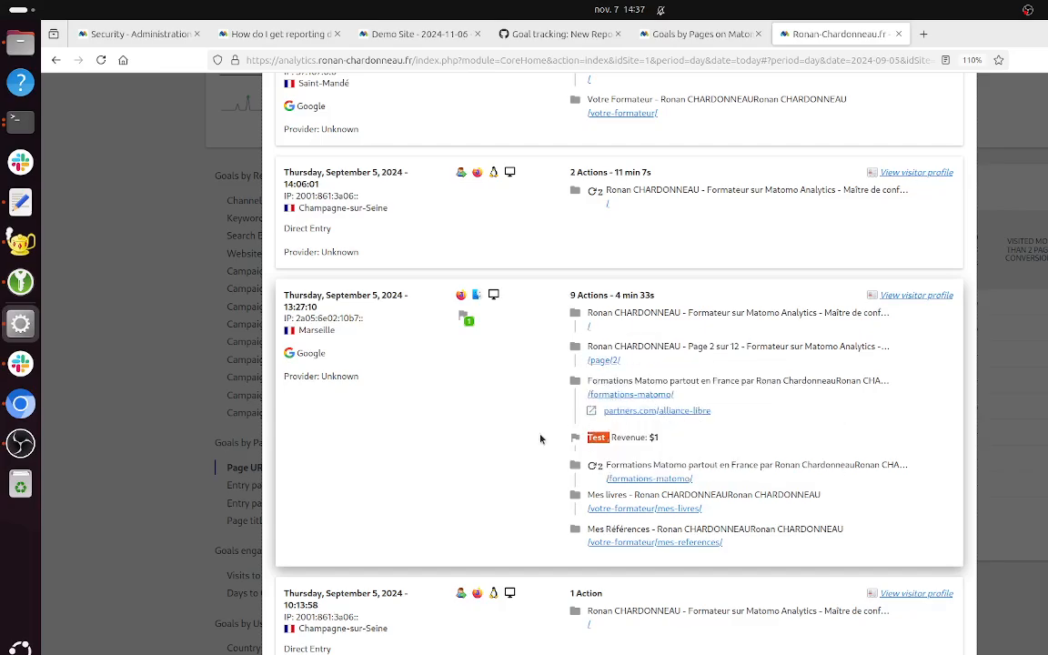
pyautogui.moveTo(589, 327)
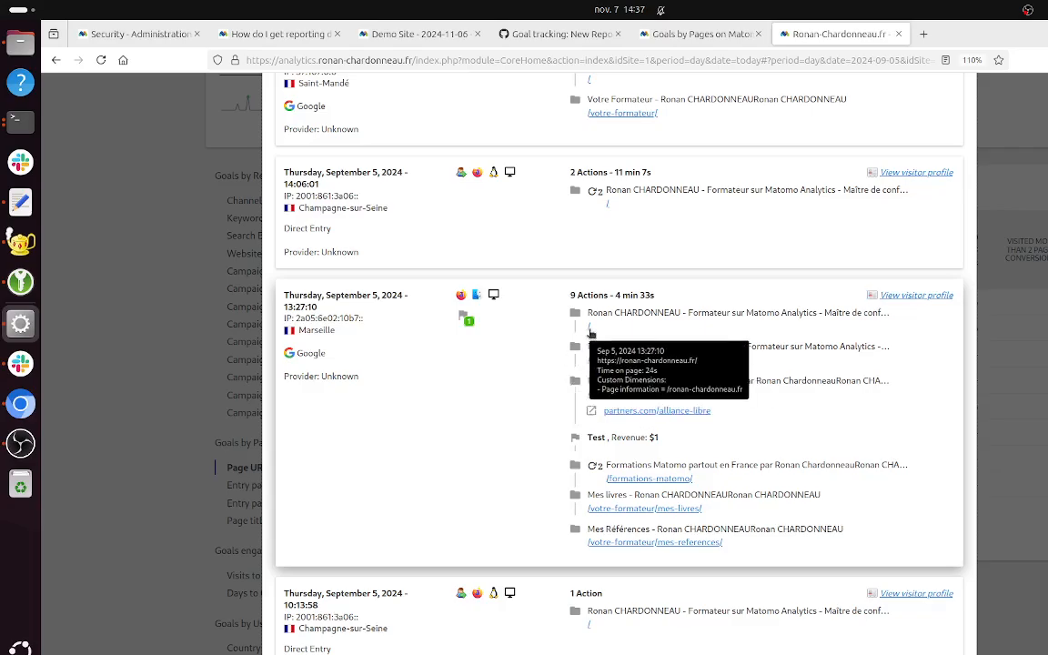
pyautogui.moveTo(592, 328)
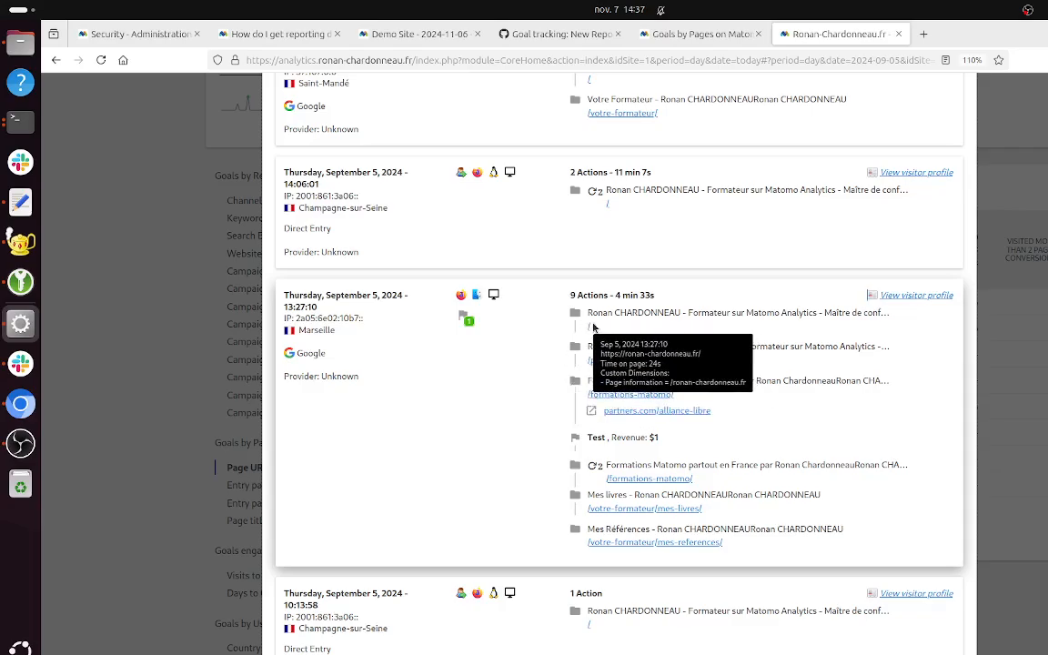
pyautogui.moveTo(611, 364)
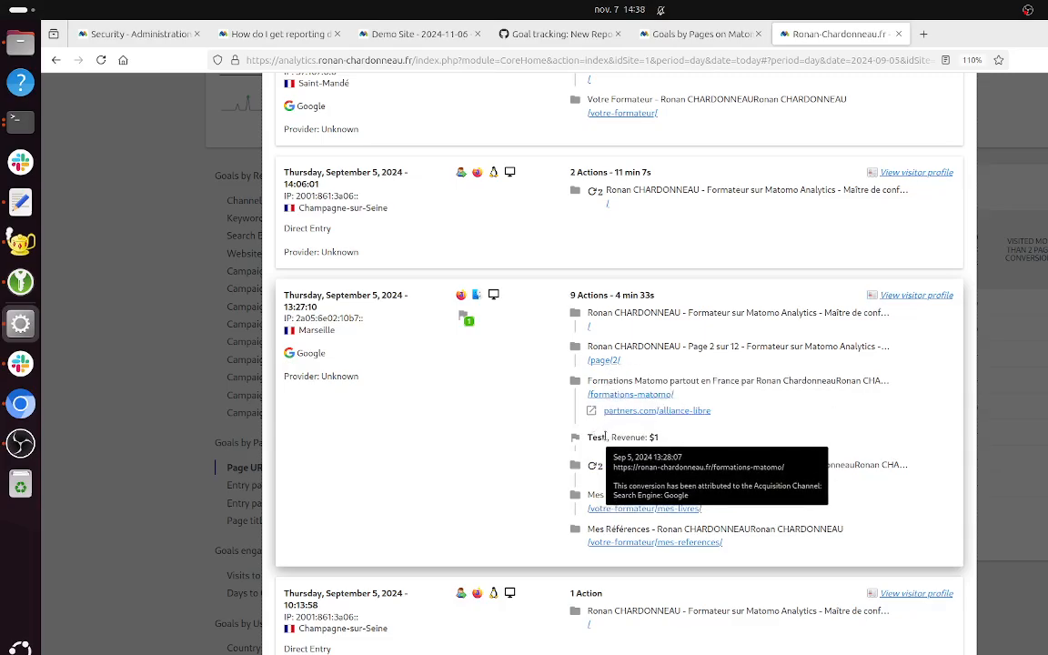
pyautogui.moveTo(615, 465)
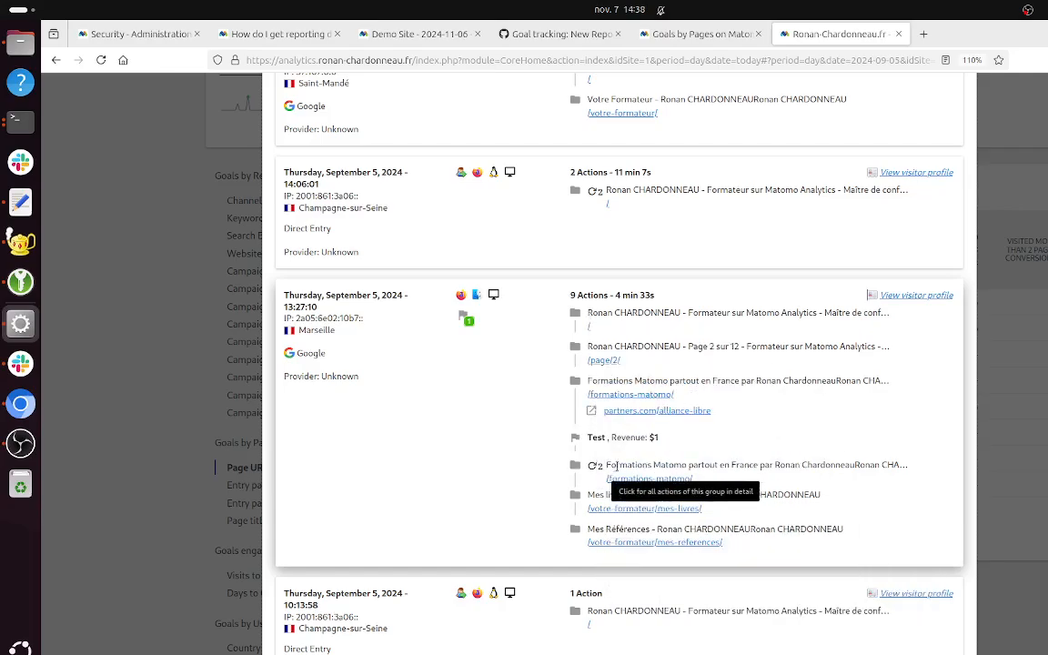
pyautogui.moveTo(609, 509)
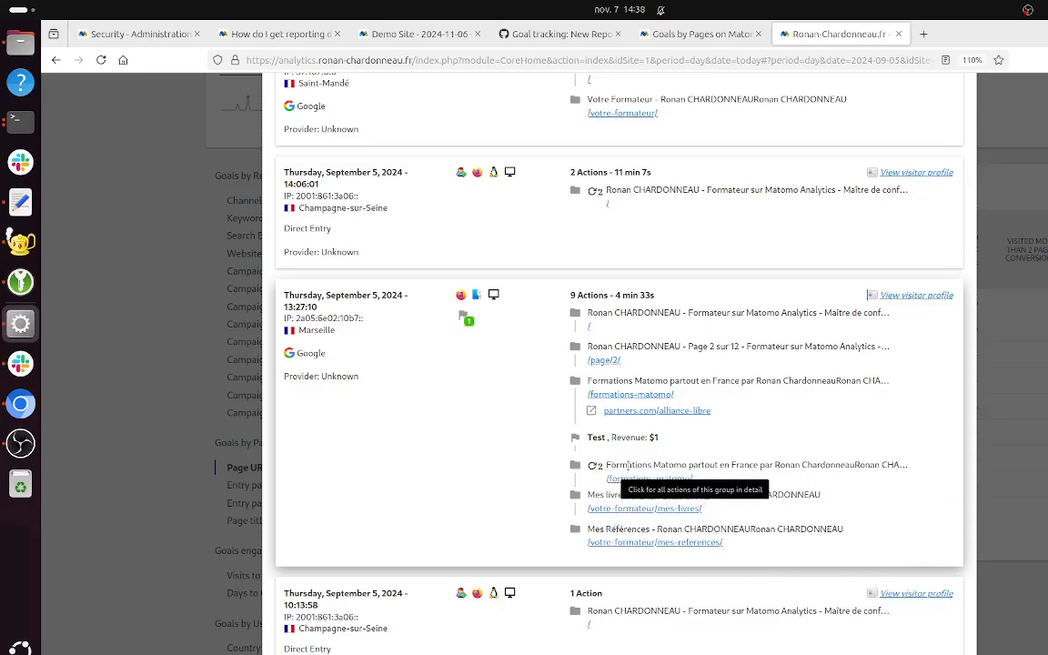
pyautogui.moveTo(592, 436)
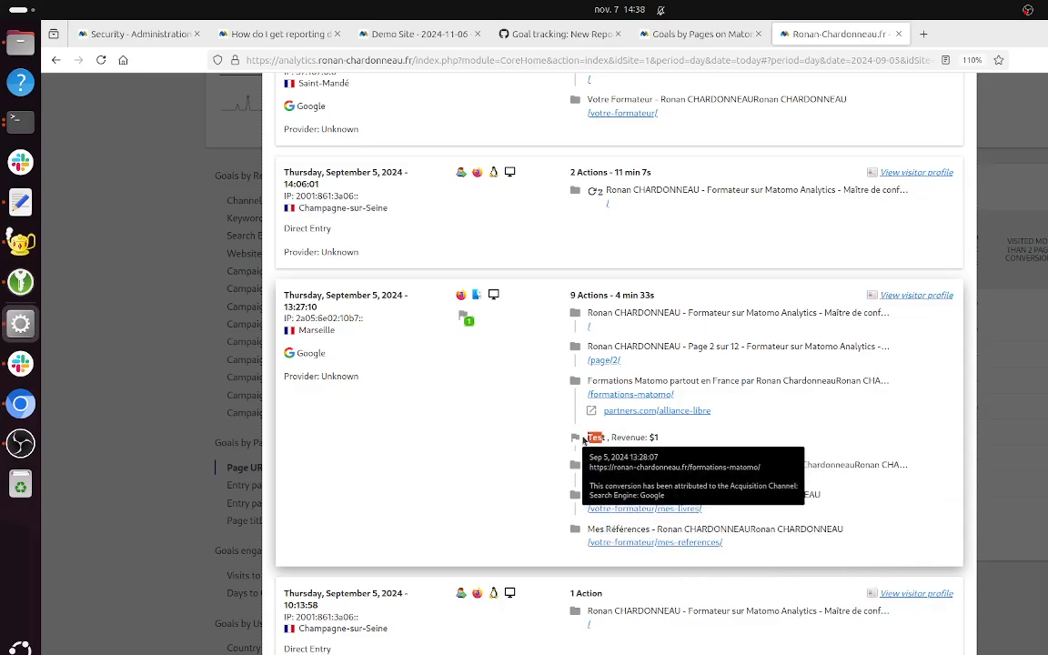
pyautogui.click(244, 466)
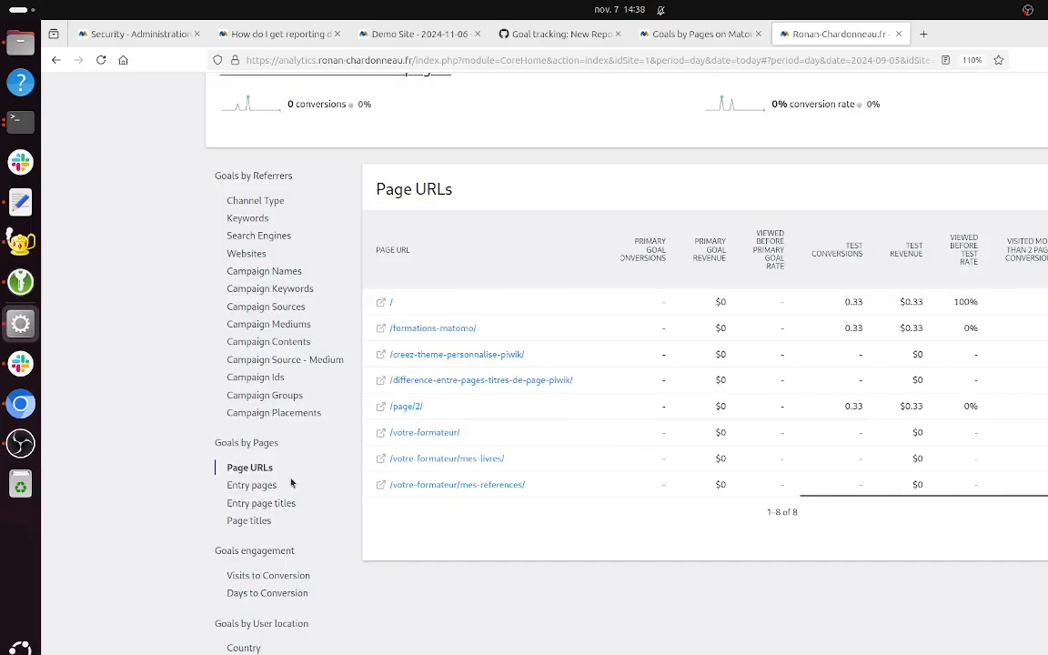
pyautogui.click(251, 484)
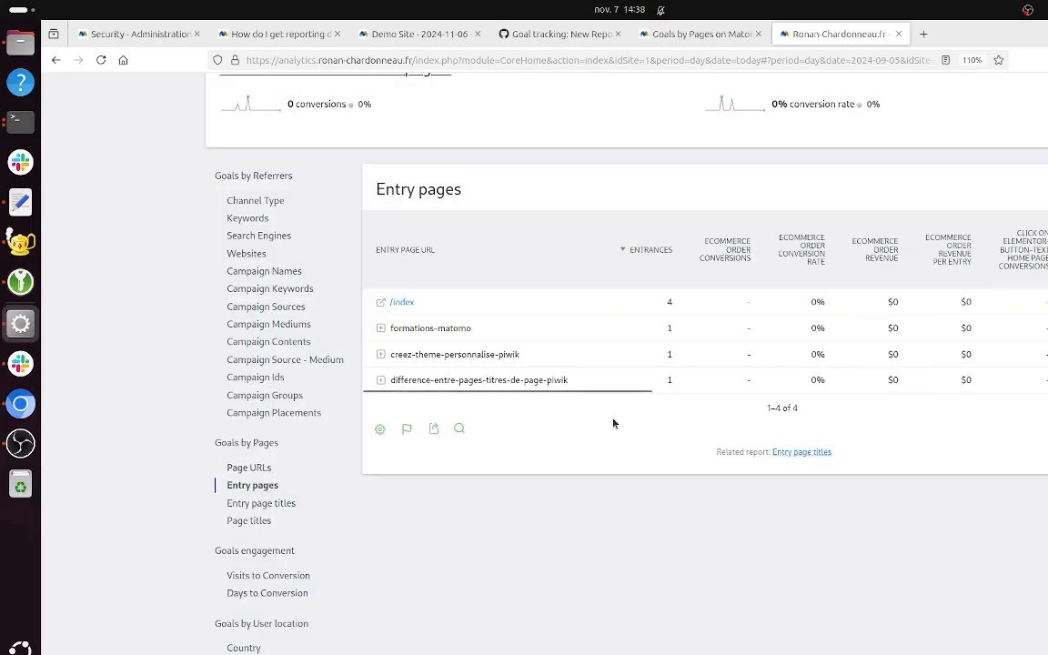